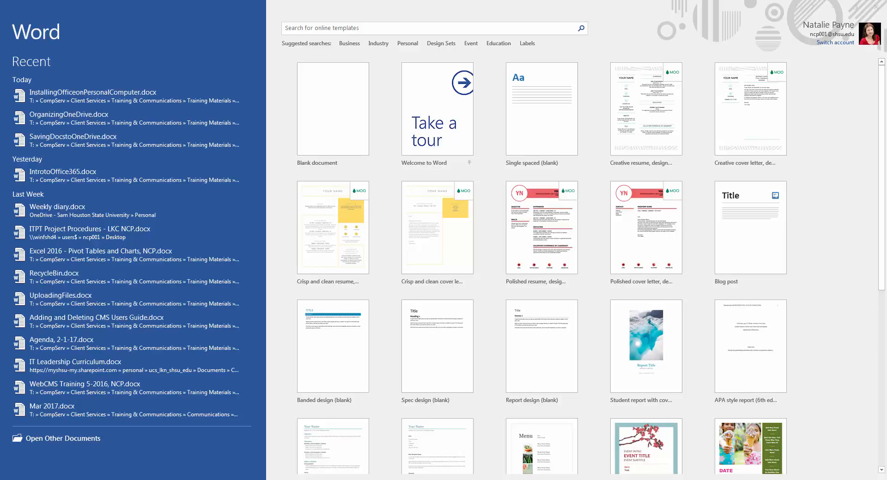
{"action": "mouse_move", "coordinate": [71, 15]}
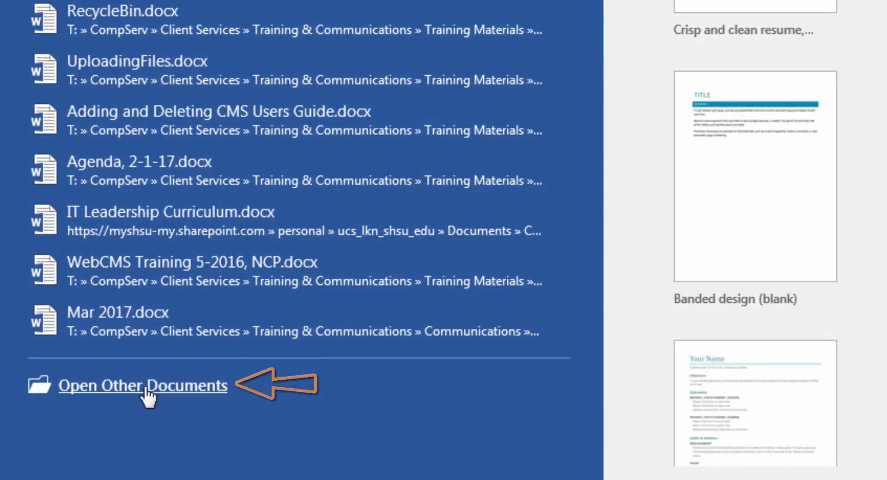
Step: Reach the Open page listing recent documents and storage locations
{"action": "left_click", "coordinate": [142, 385]}
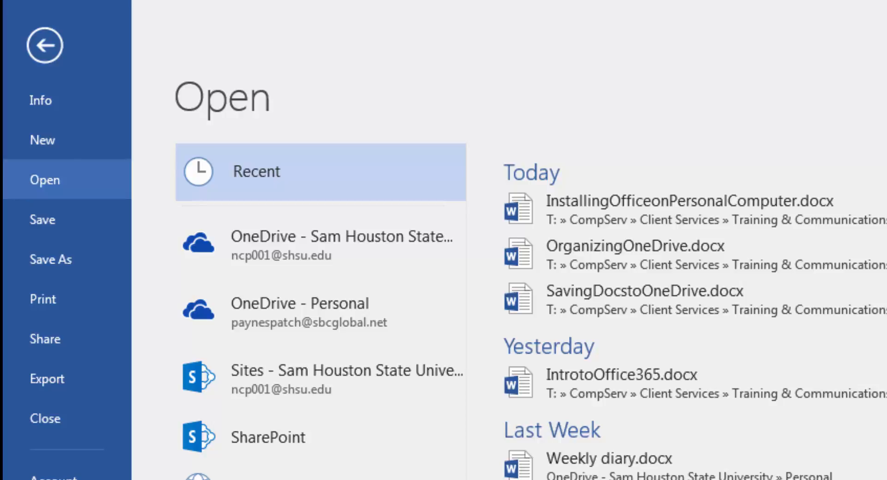
{"action": "mouse_move", "coordinate": [50, 41]}
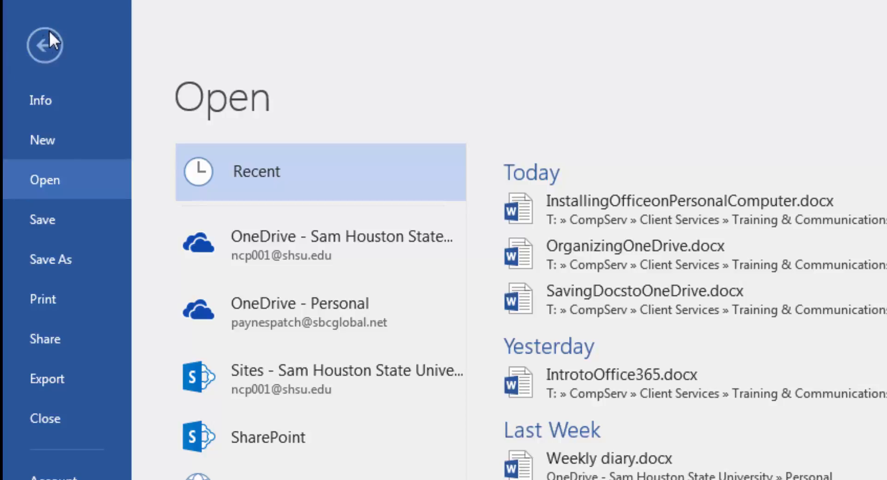
Step: Return from the Open page to the blank editing window
{"action": "left_click", "coordinate": [45, 44]}
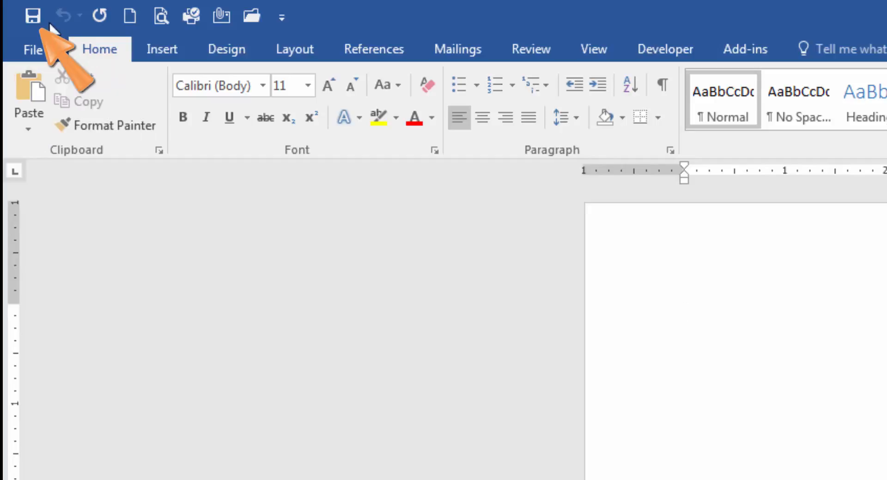
{"action": "mouse_move", "coordinate": [31, 15]}
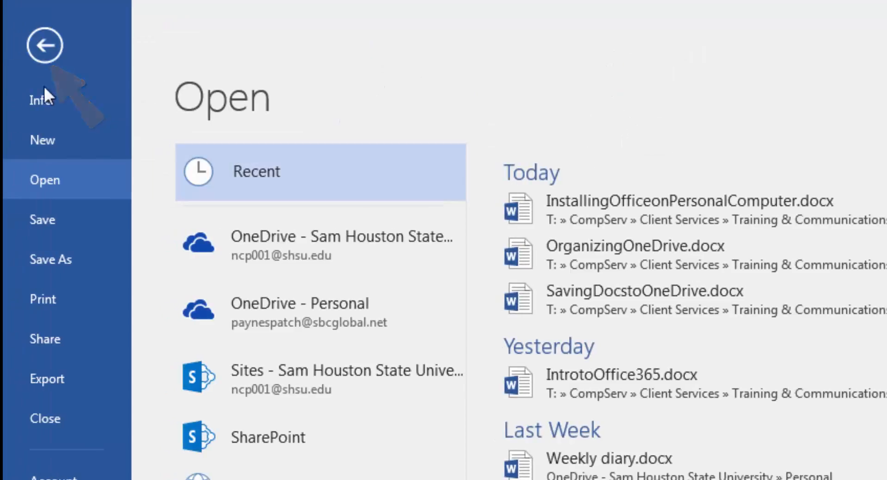
Step: Start saving Document2 to OneDrive - Sam Houston State University as Doc2.docx
{"action": "left_click", "coordinate": [51, 260]}
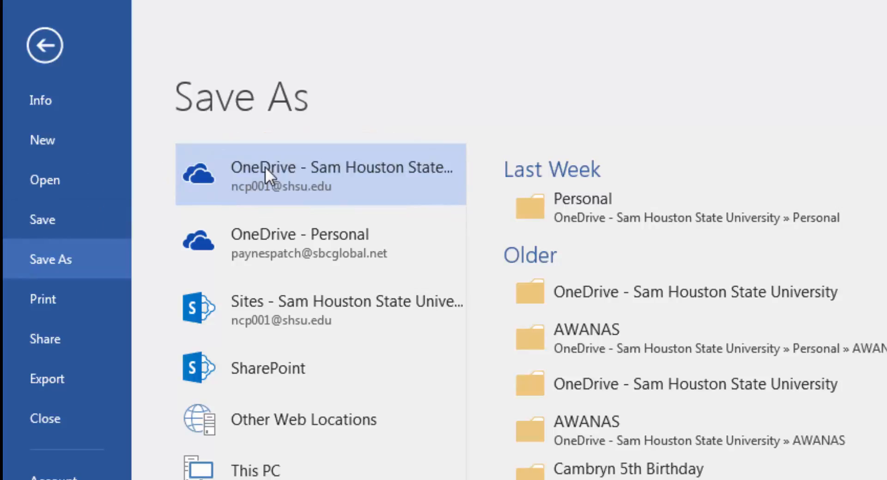
{"action": "left_click", "coordinate": [319, 173]}
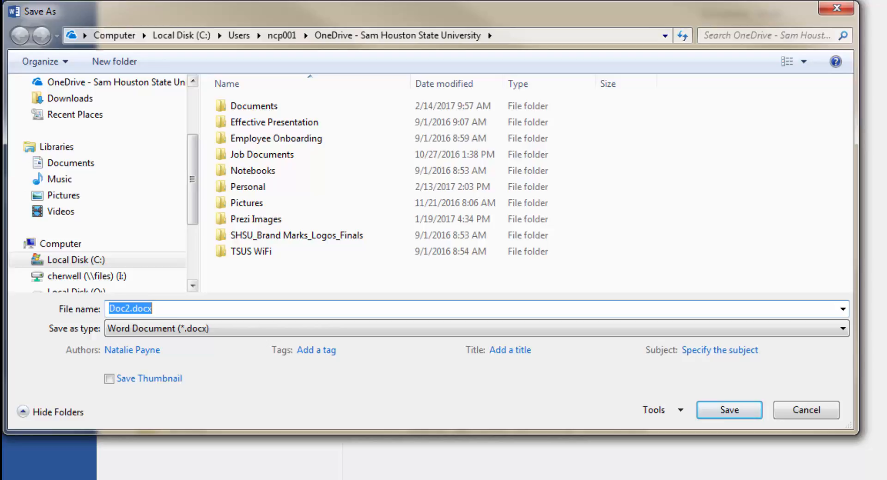
Step: Cancel the Save As dialog, returning to the Save As location page unsaved
{"action": "left_click", "coordinate": [729, 410]}
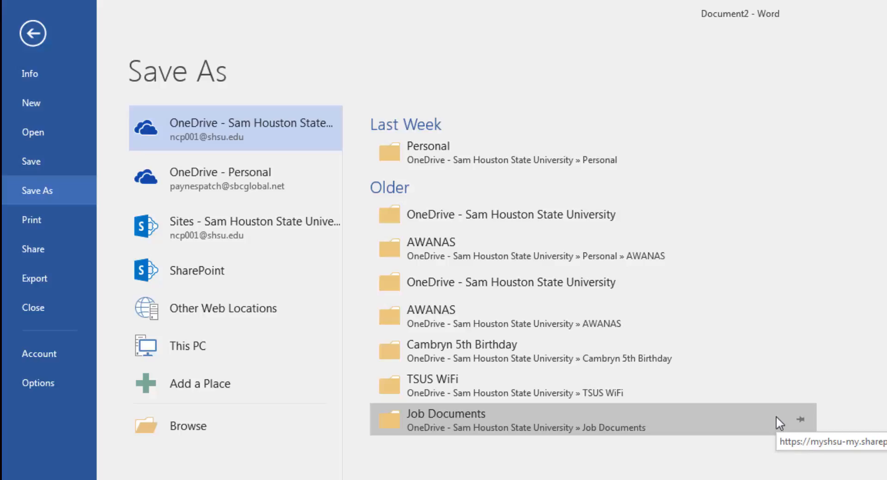
{"action": "mouse_move", "coordinate": [221, 40]}
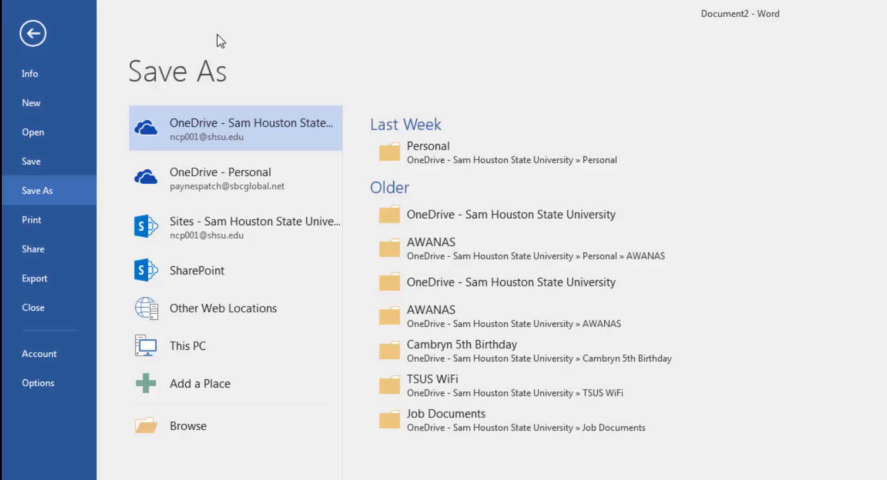